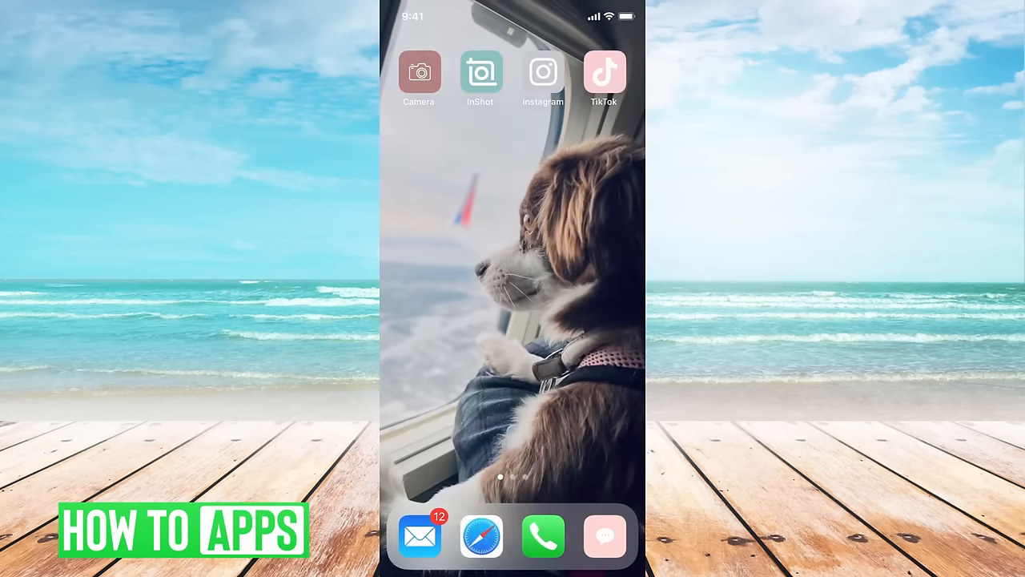
- Search the Help Center for 'locked account' and open 'My personal Facebook account is disabled'
left_click(481, 535)
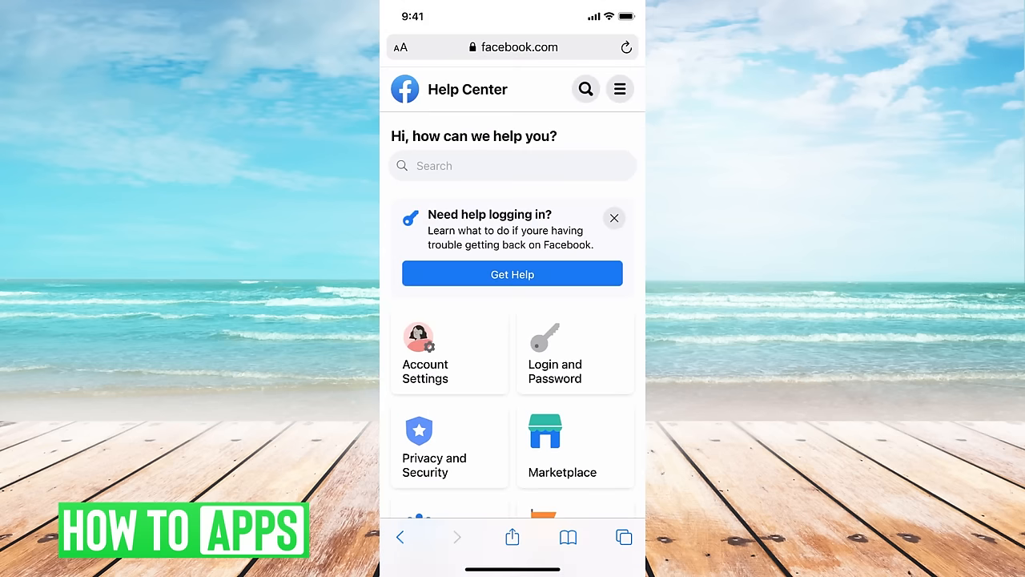
left_click(512, 165)
type("Locked ac")
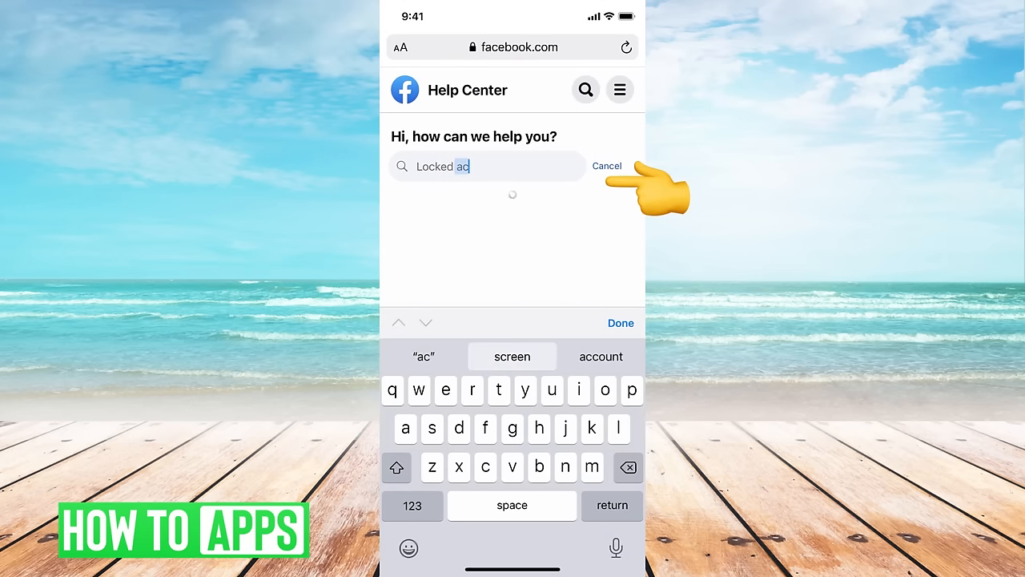
left_click(606, 165)
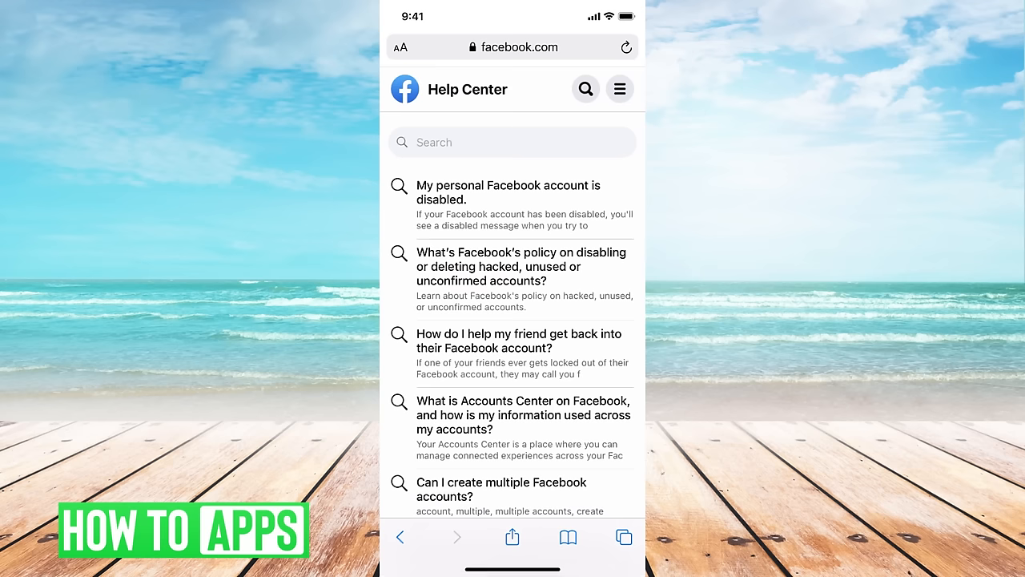
scroll("down", 3)
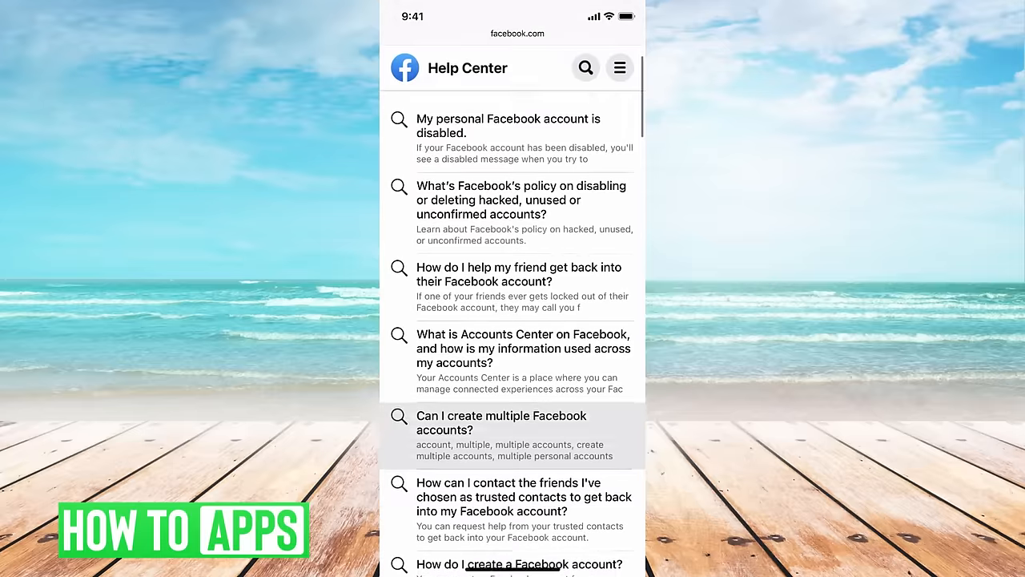
scroll("down", 3)
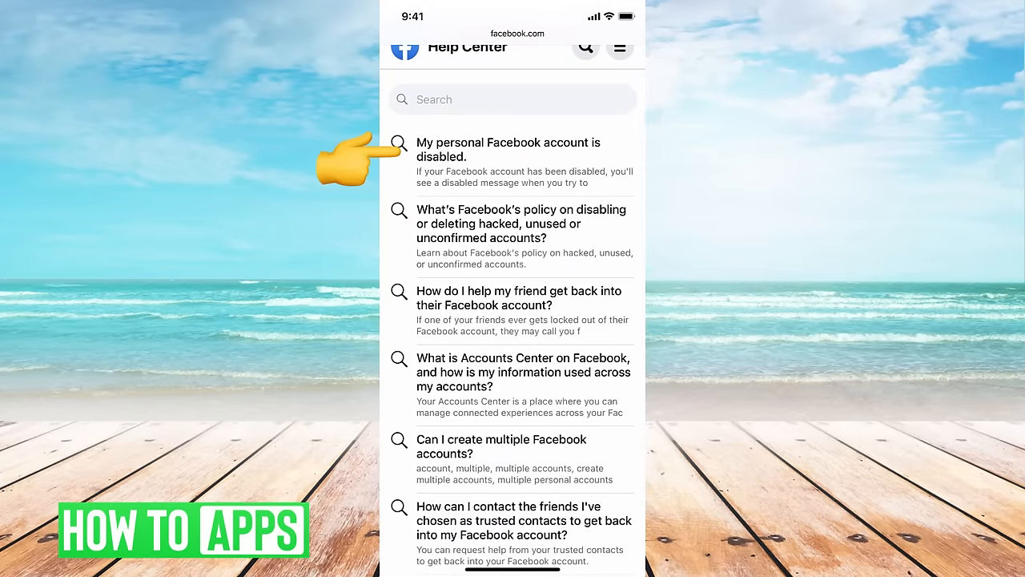
left_click(507, 149)
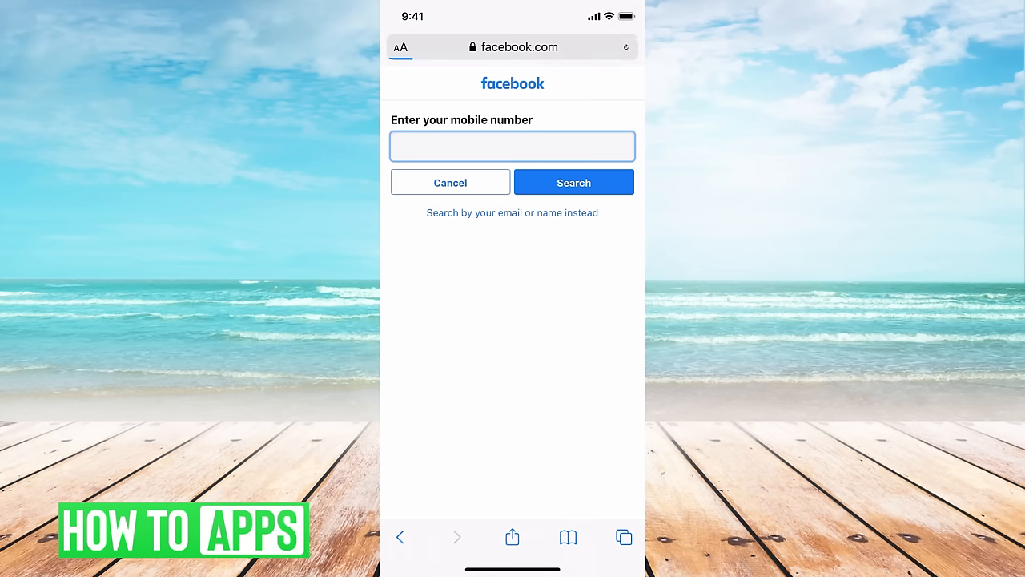
- Follow the help article link to the 'Enter your mobile number' recovery page
left_click(626, 47)
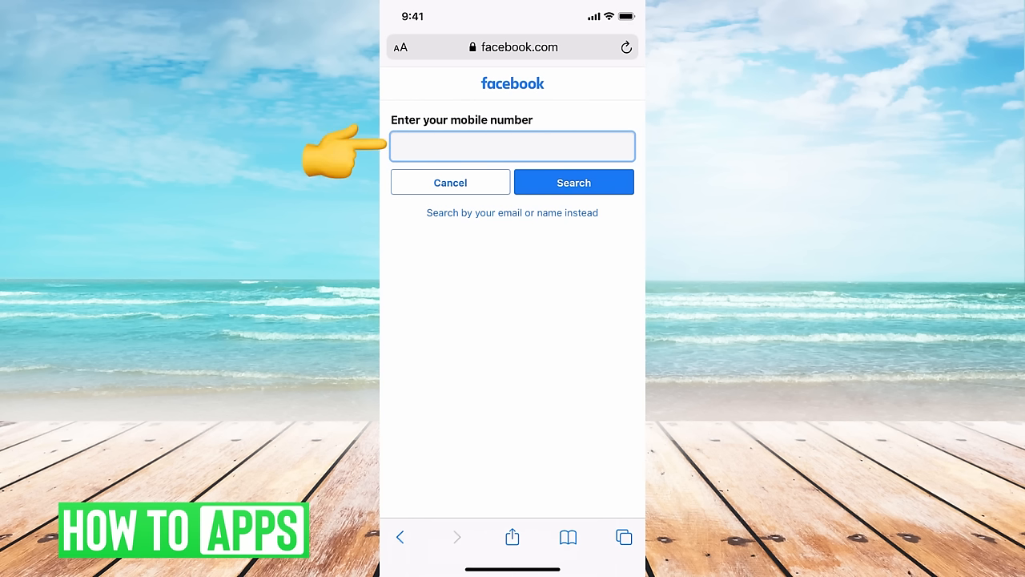
- Enter the mobile number, find the account, confirm the sent code and land on the news feed
left_click(513, 146)
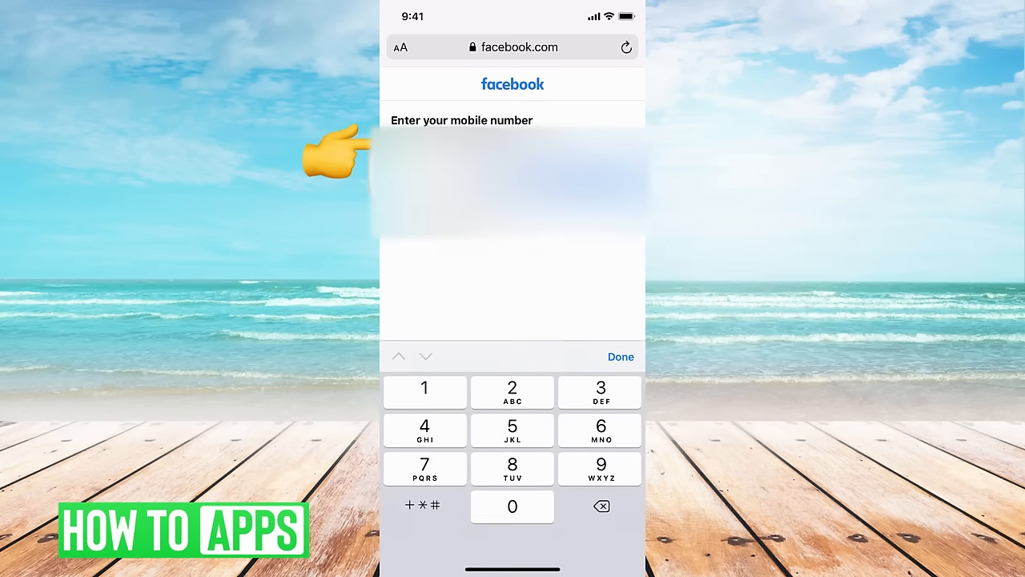
left_click(621, 356)
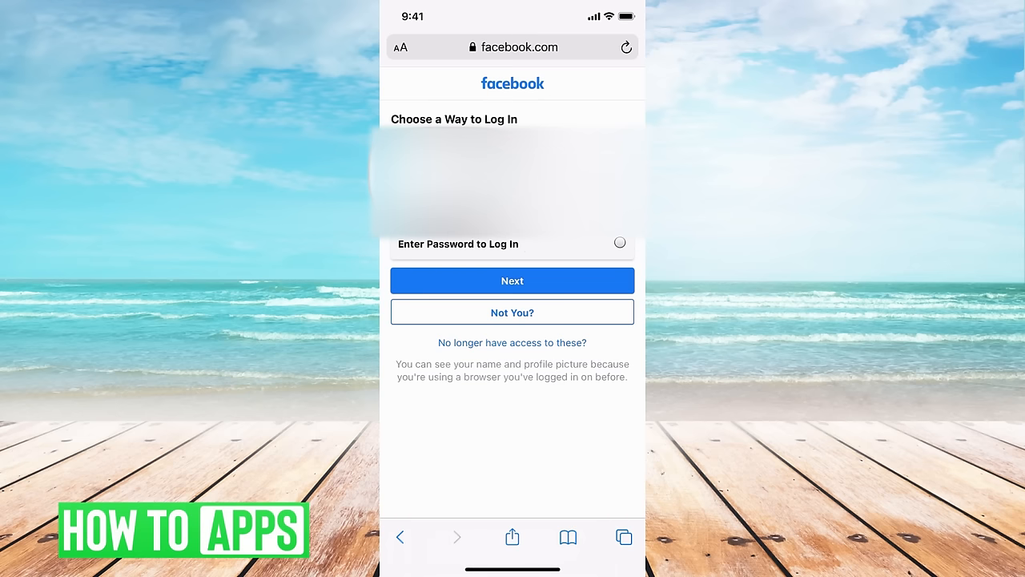
left_click(512, 280)
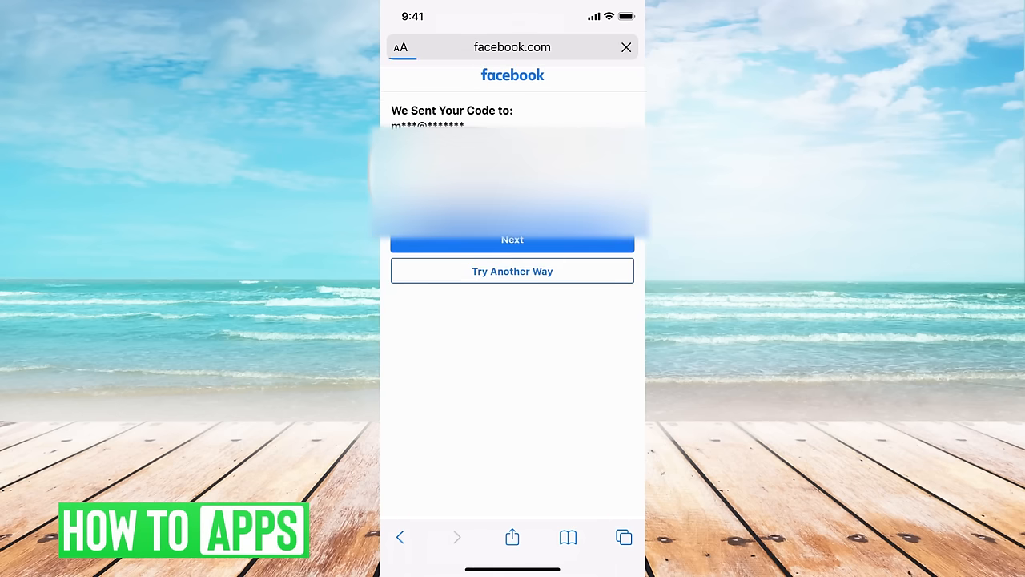
left_click(512, 241)
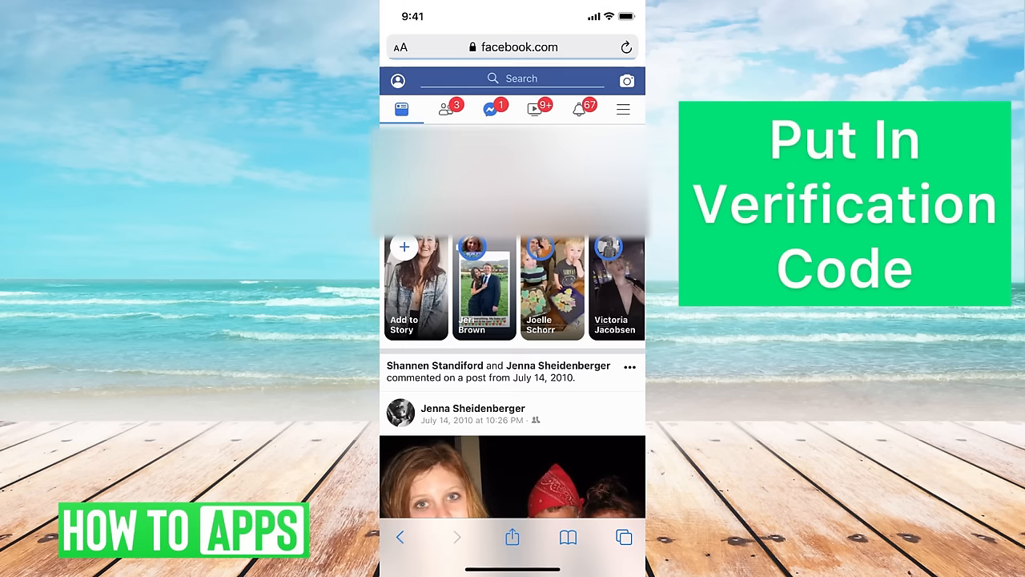